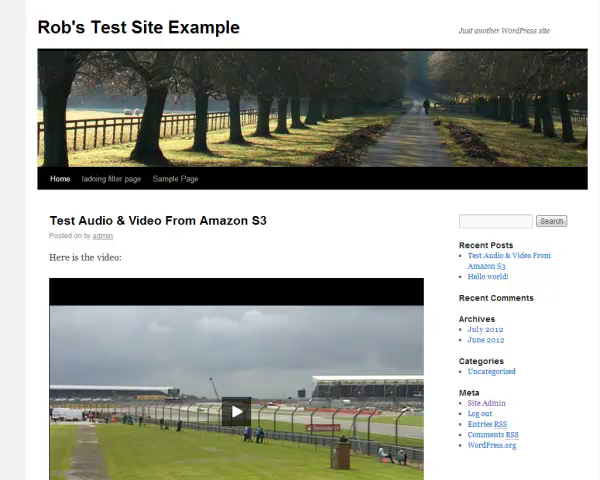
mouse_move(270, 200)
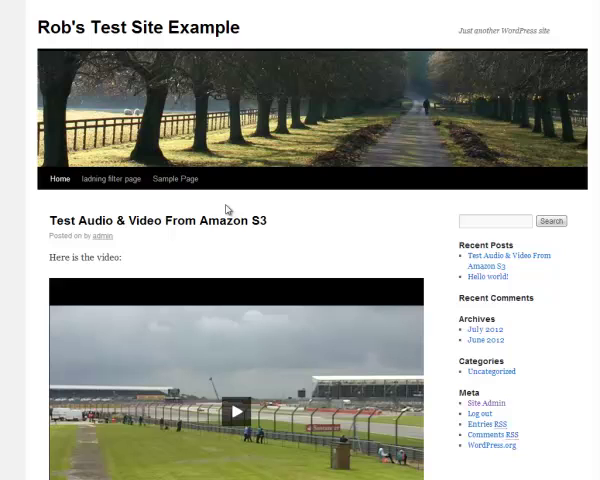
mouse_move(176, 178)
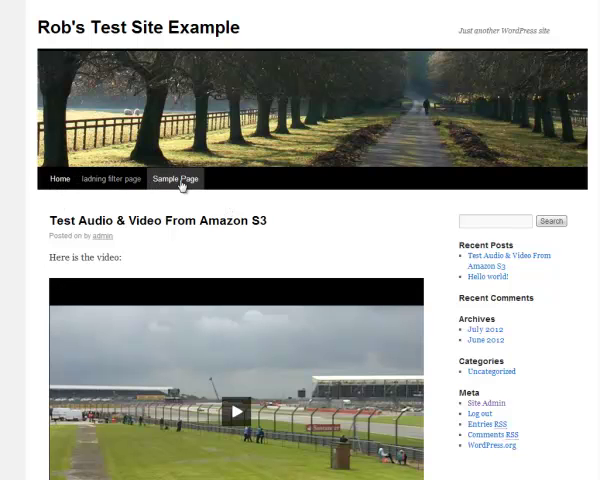
mouse_move(118, 178)
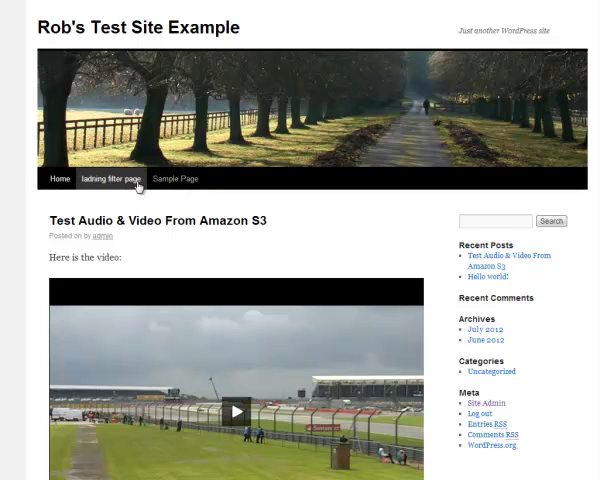
mouse_move(92, 202)
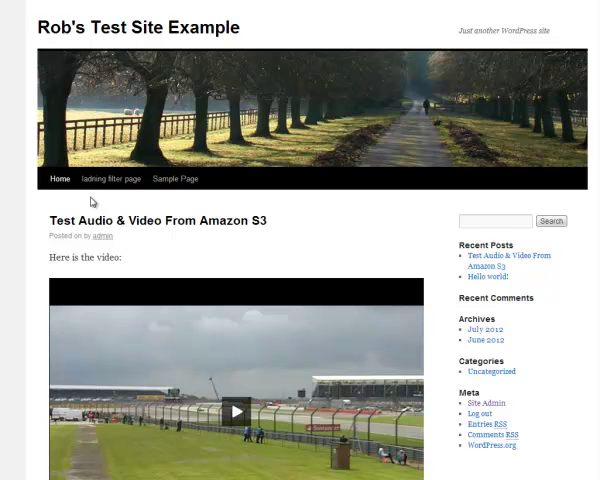
mouse_move(90, 196)
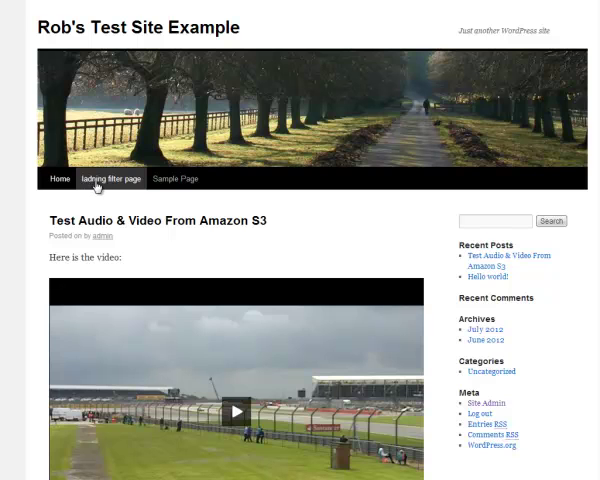
mouse_move(236, 210)
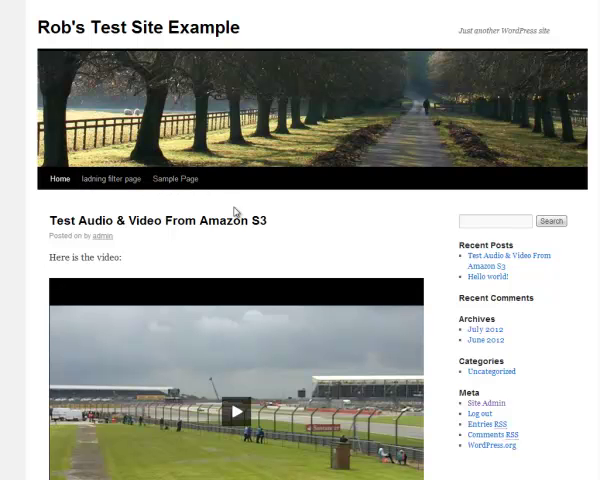
mouse_move(204, 212)
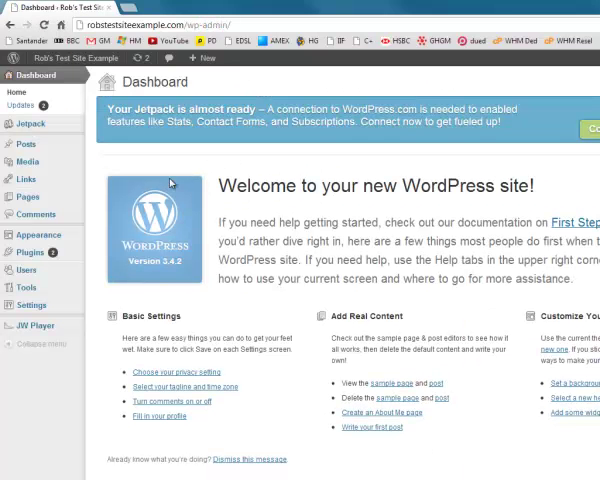
mouse_move(28, 196)
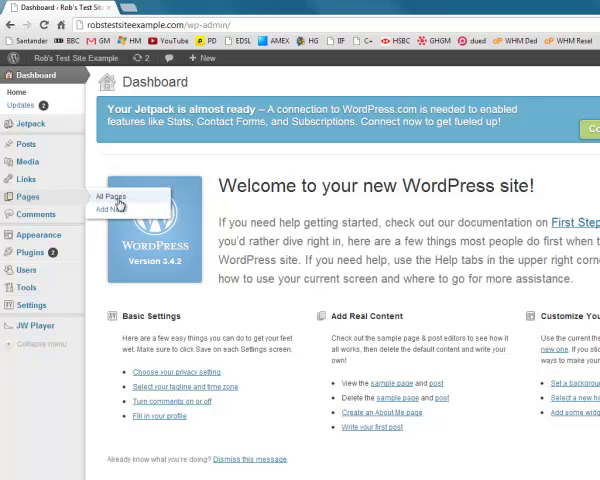
Step: Show the All Pages list with the site's existing pages
click(104, 196)
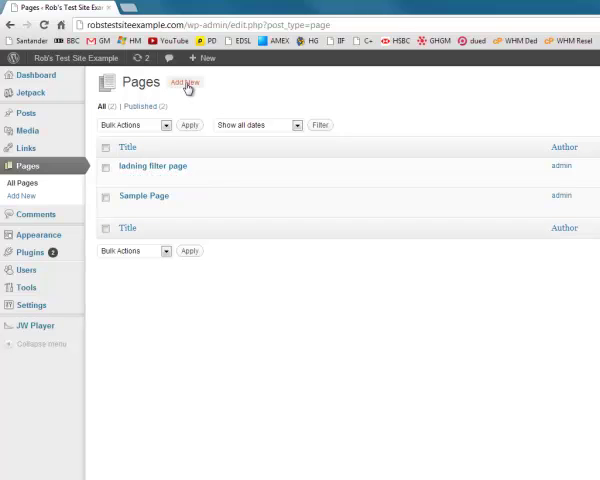
Step: Add a new page titled 'About' and publish it
click(184, 82)
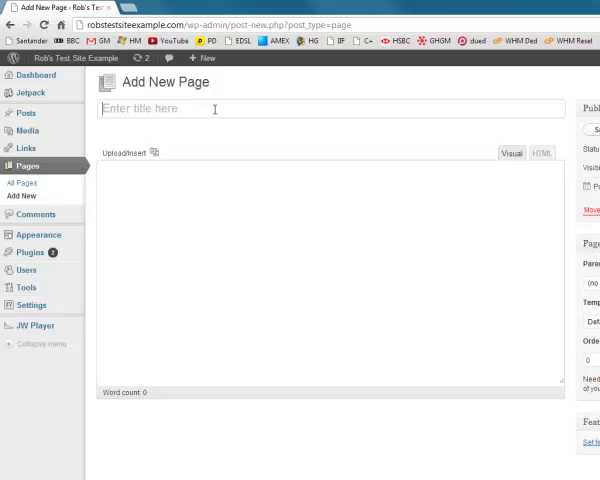
text(About)
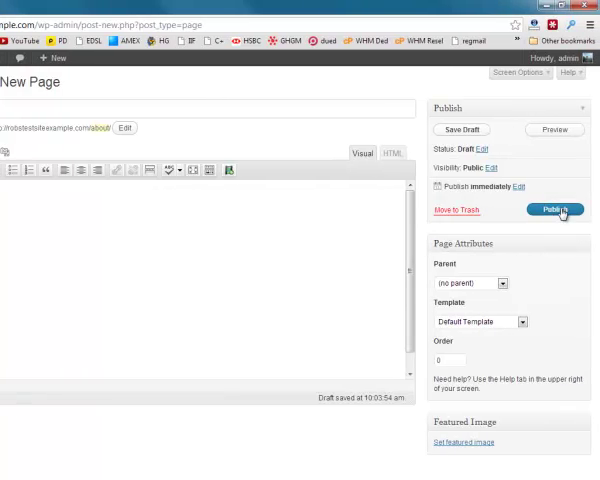
click(552, 208)
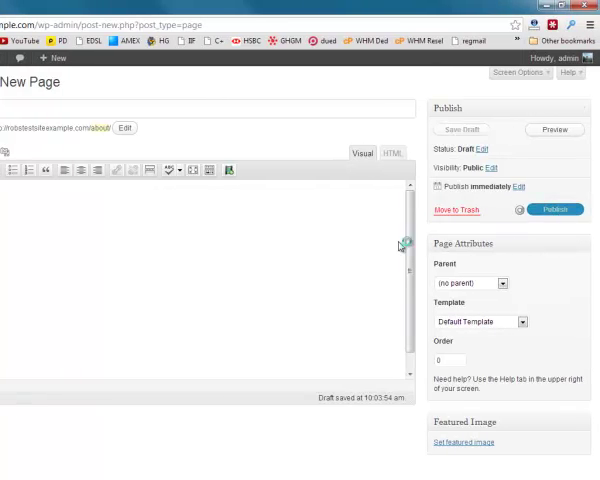
click(548, 208)
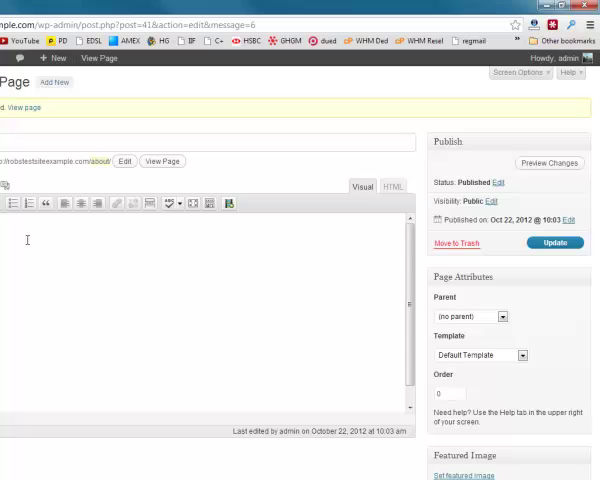
mouse_move(120, 296)
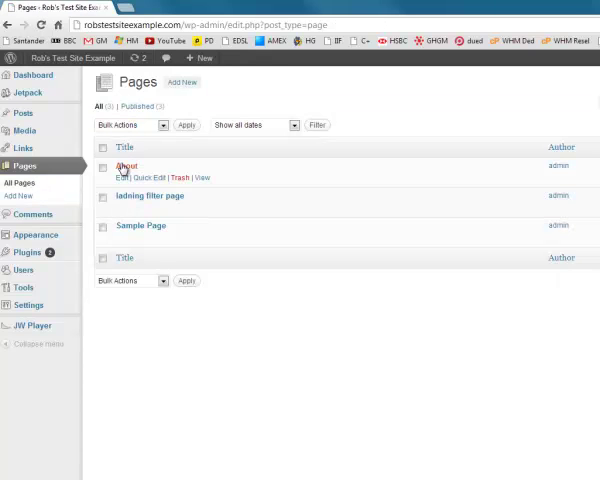
mouse_move(176, 96)
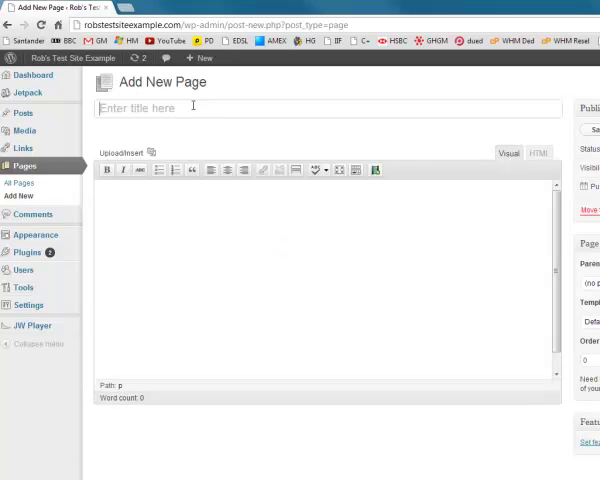
Step: Add a new page titled 'Contact' and publish it
text(Contac)
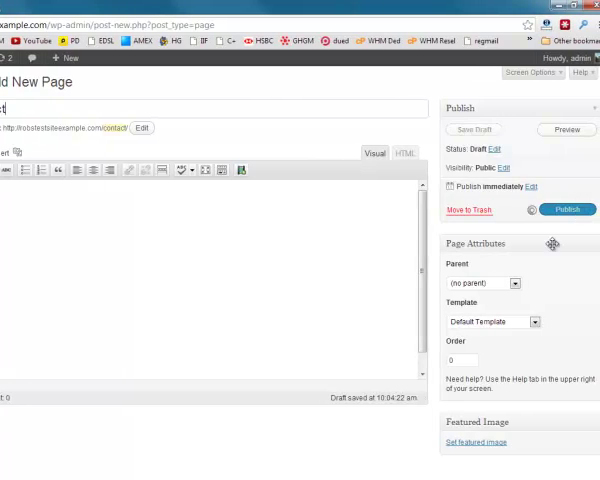
click(554, 212)
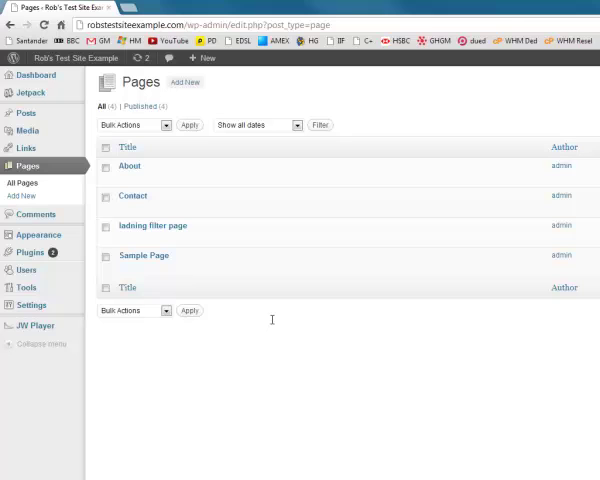
mouse_move(132, 196)
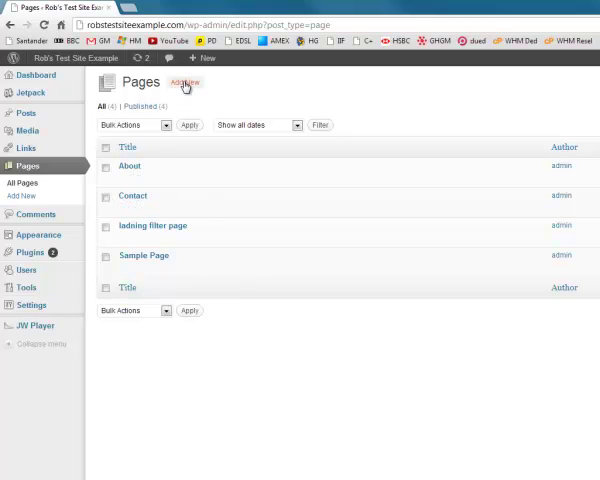
Step: Add a new page titled 'Training' for publishing
click(184, 82)
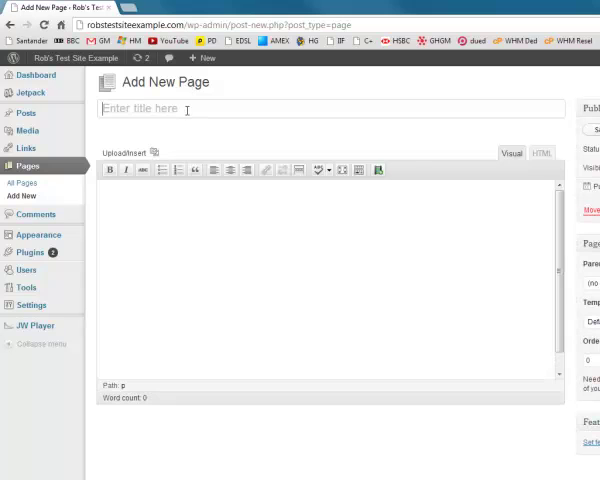
text(T)
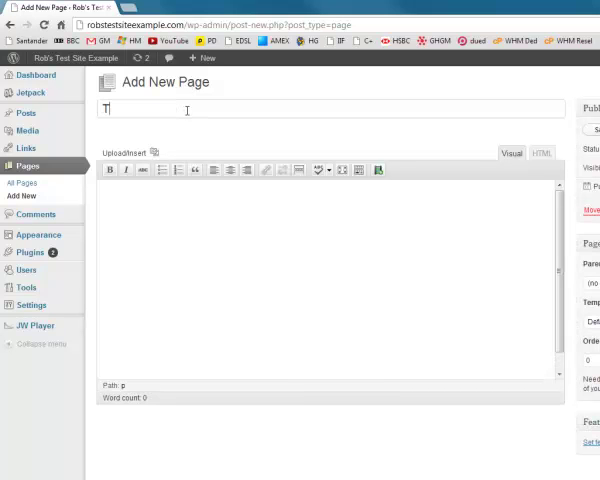
text(raining)
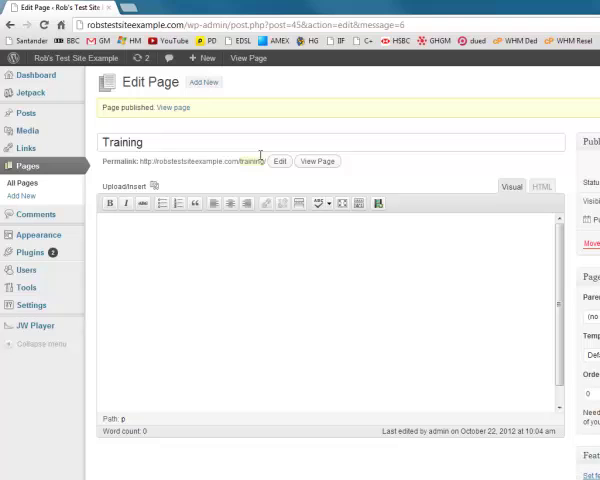
mouse_move(204, 84)
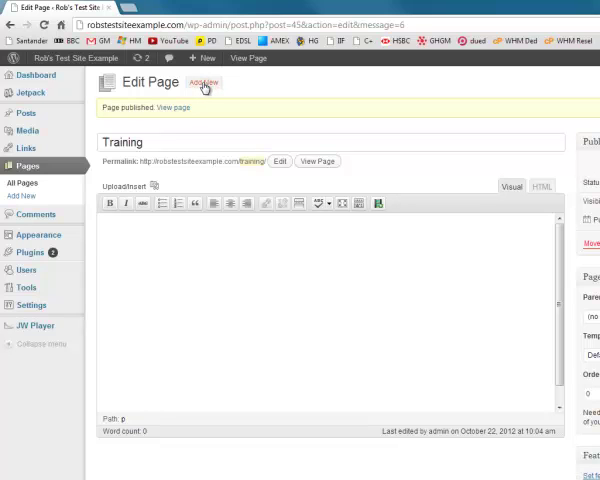
Step: Add pages titled 'Module 1' and 'Module 2' and return to the pages list
click(204, 84)
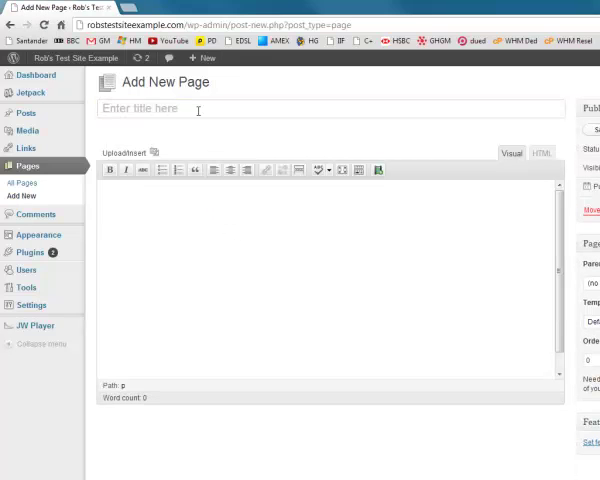
text(Module 1)
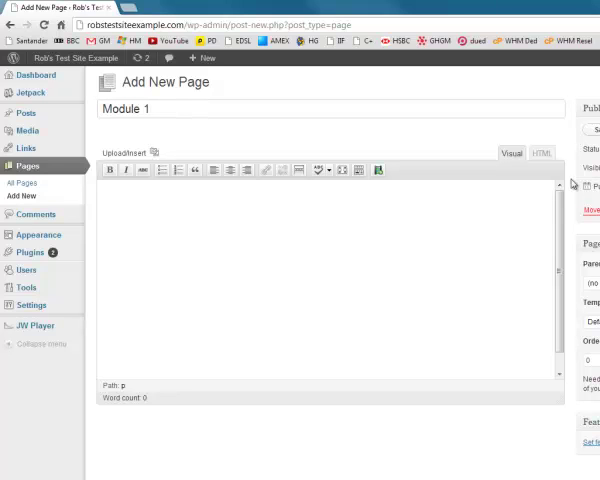
mouse_move(572, 184)
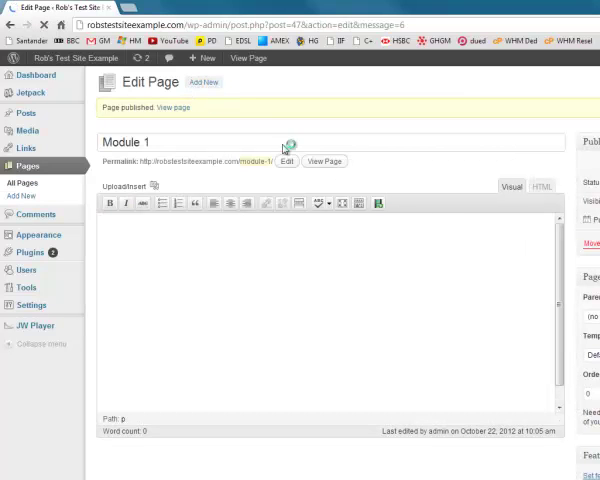
click(22, 196)
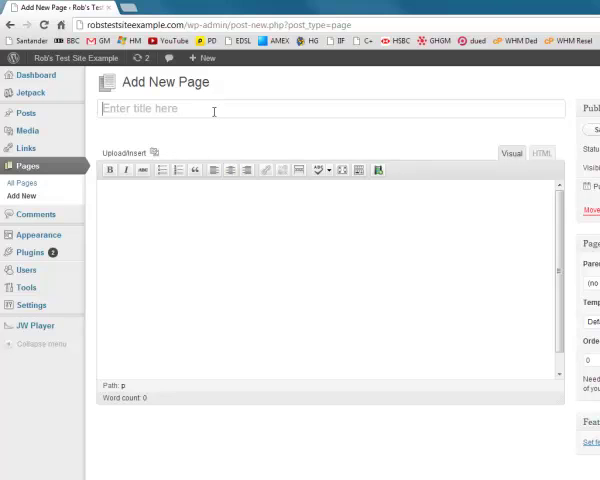
text(Module)
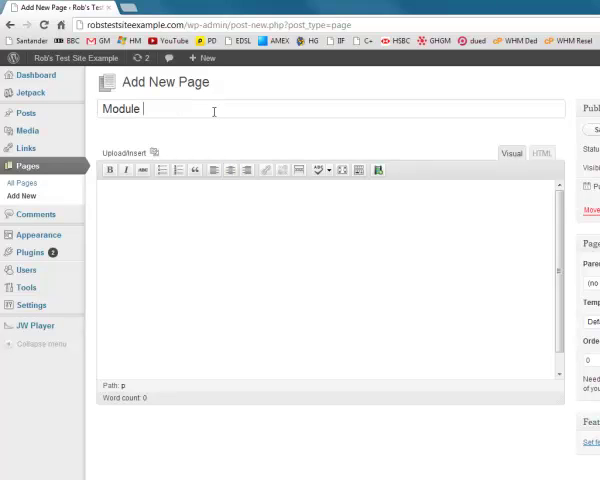
text(2)
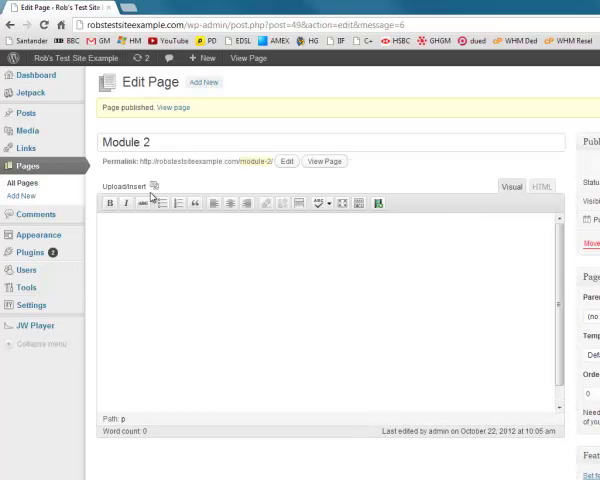
click(22, 184)
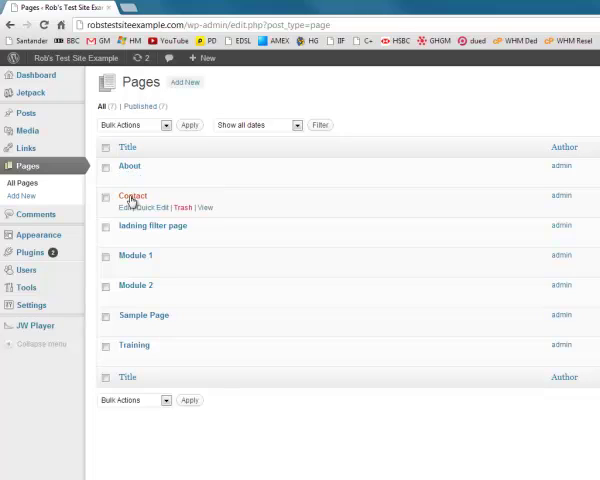
mouse_move(150, 328)
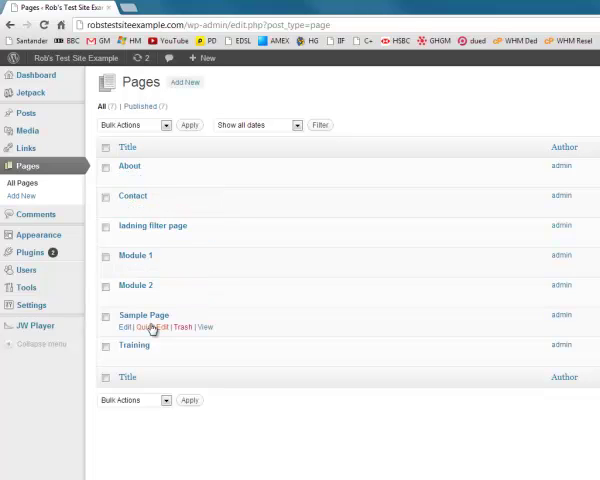
mouse_move(124, 356)
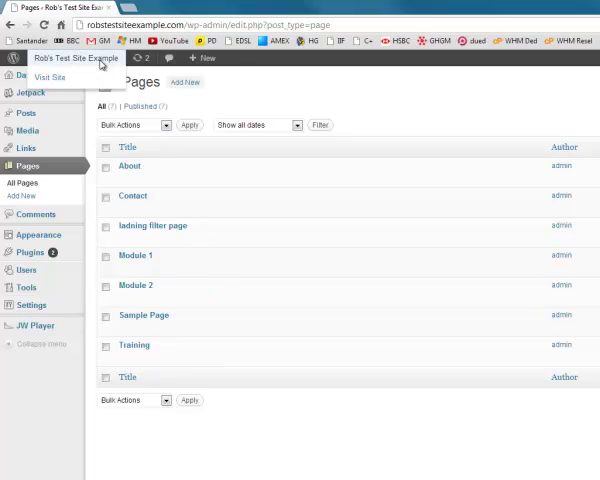
click(50, 76)
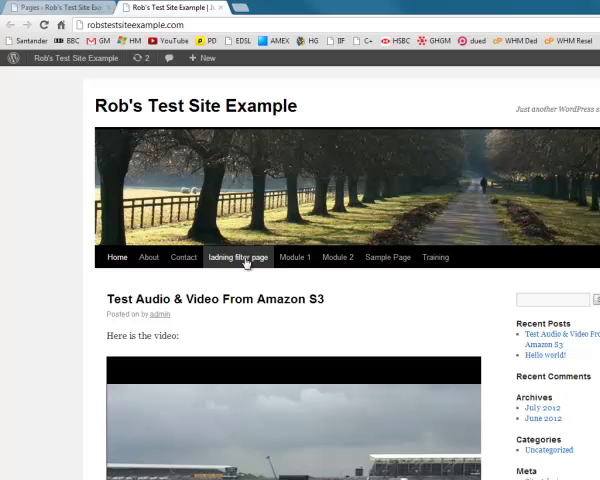
mouse_move(294, 256)
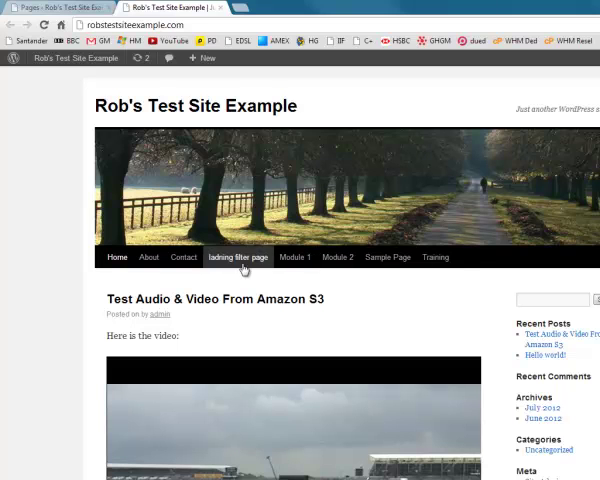
mouse_move(436, 256)
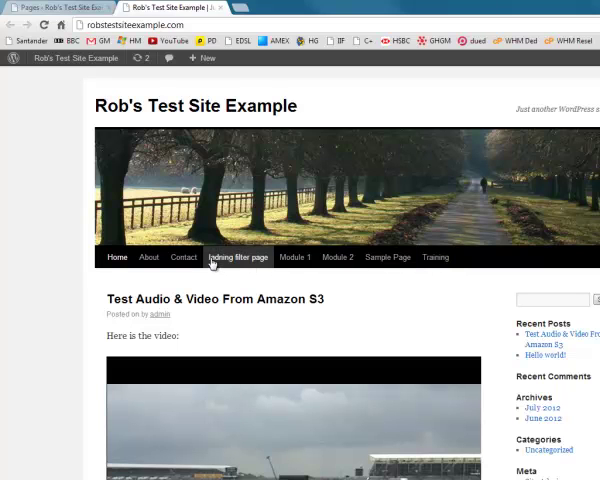
mouse_move(240, 260)
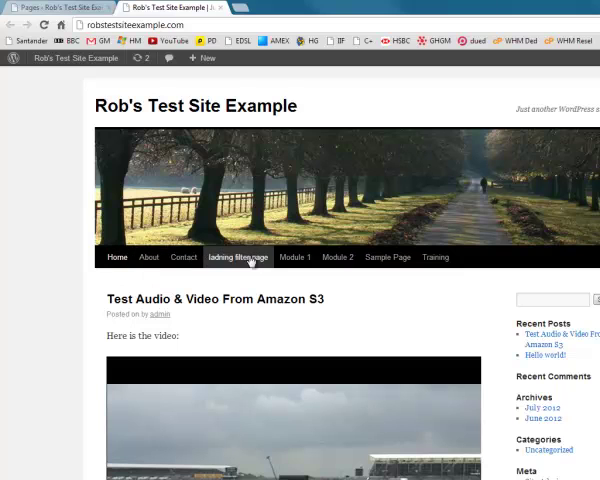
mouse_move(148, 256)
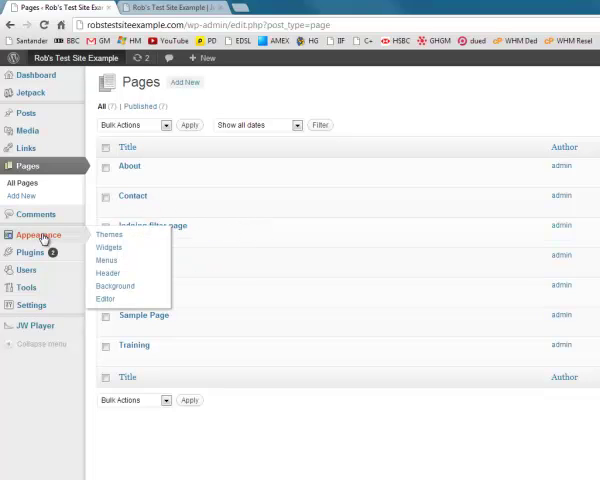
mouse_move(108, 260)
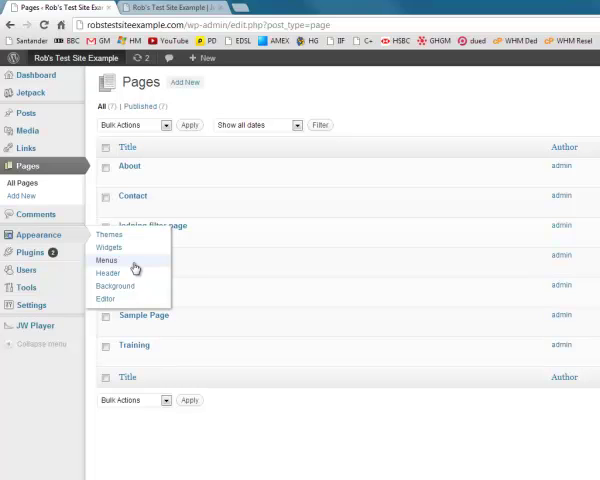
Step: In Appearance > Menus, create a new custom menu named 'Nav Bar'
click(104, 260)
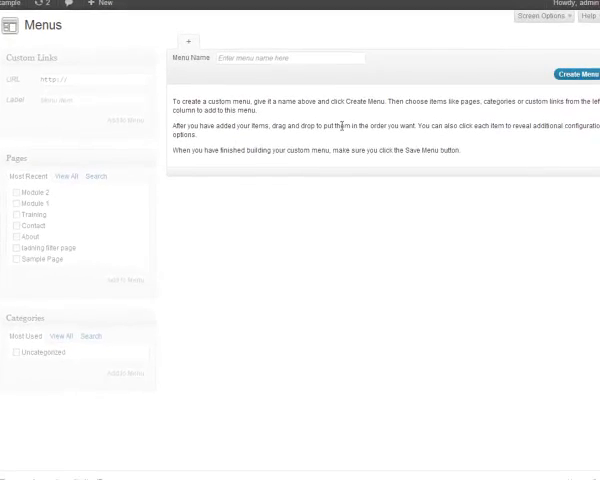
mouse_move(250, 140)
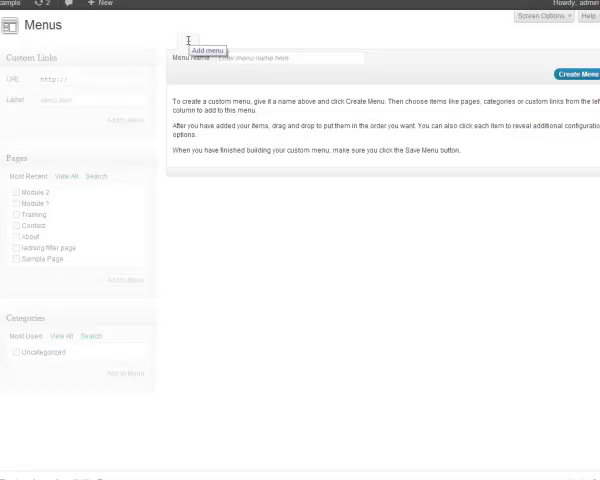
mouse_move(196, 44)
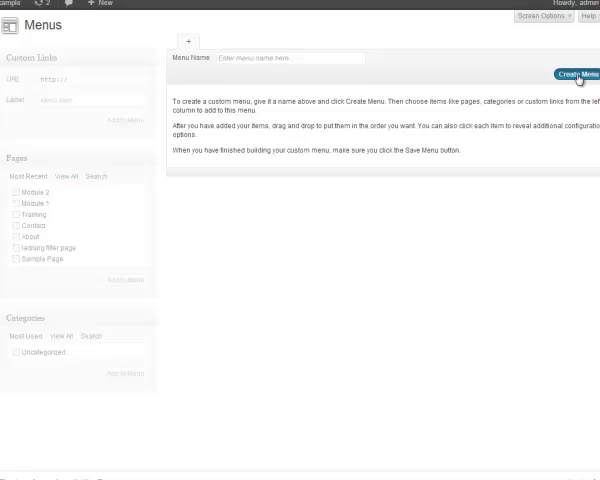
click(288, 56)
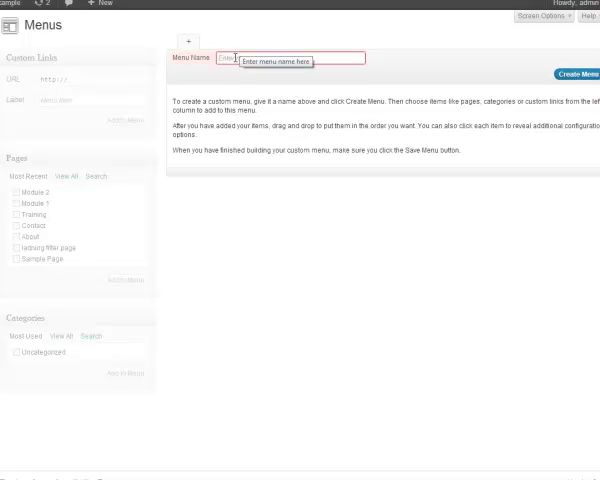
click(290, 56)
text(Nav Bar)
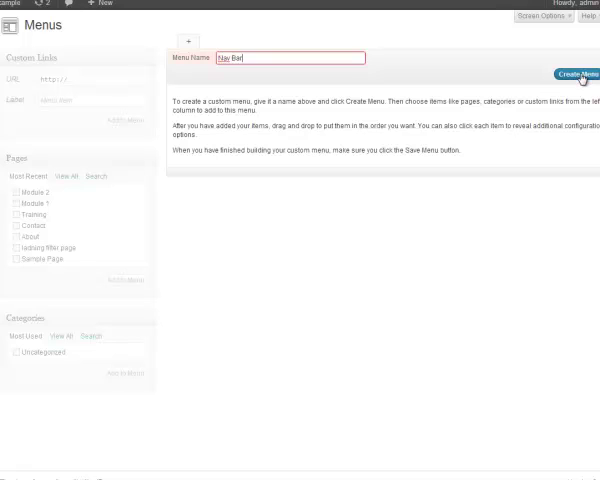
click(574, 72)
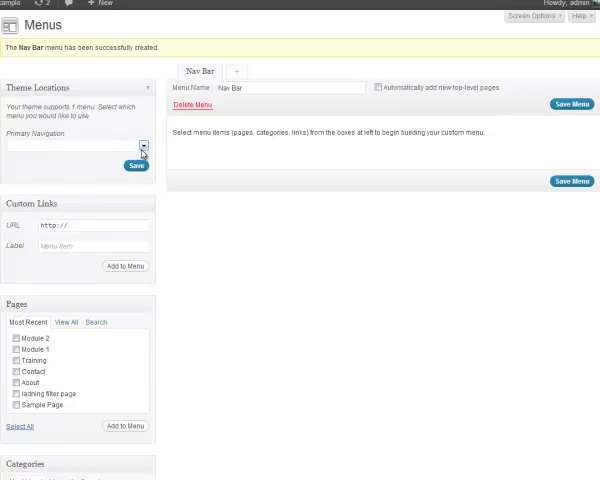
Step: Choose Nav Bar as the theme's Primary Navigation menu
click(140, 146)
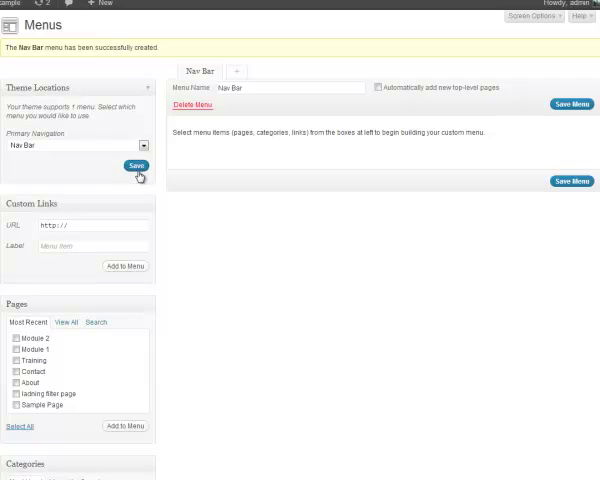
mouse_move(246, 144)
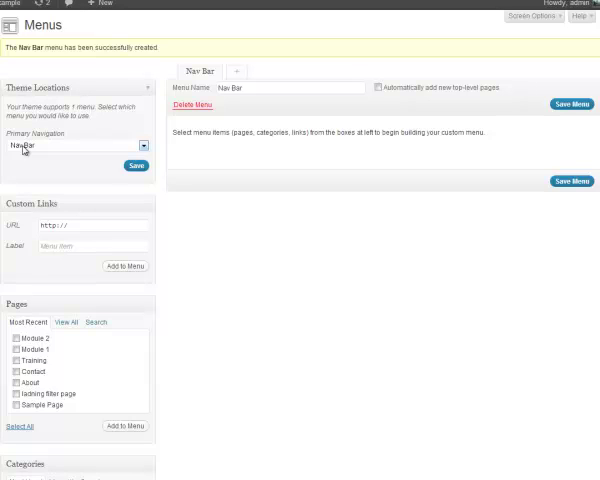
mouse_move(40, 176)
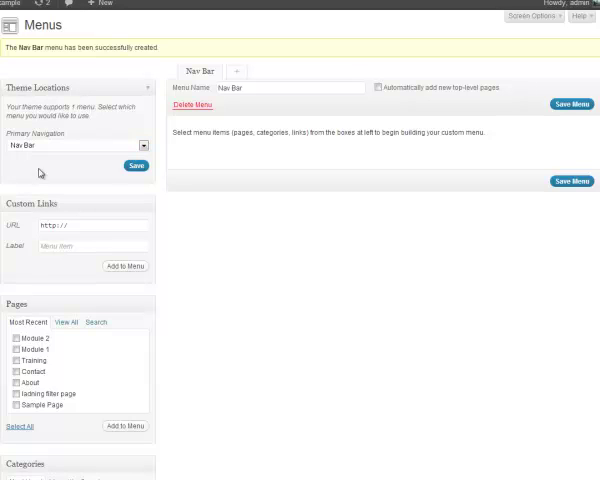
mouse_move(196, 240)
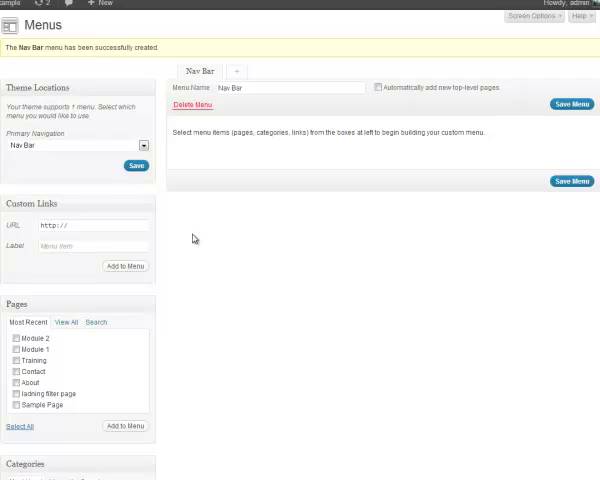
mouse_move(192, 236)
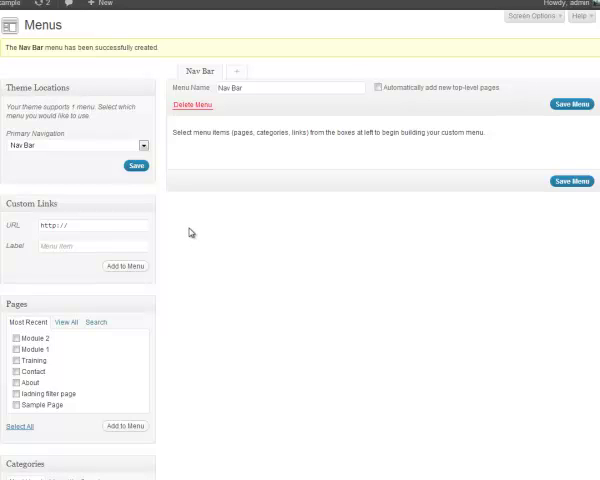
mouse_move(192, 252)
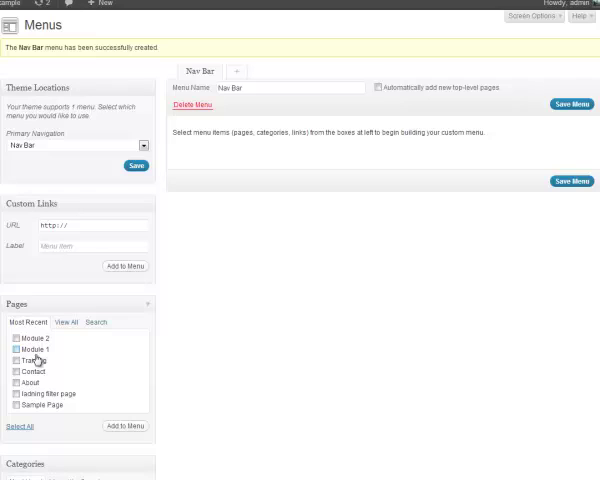
Step: Add Module 2 and Module 1 pages to the Nav Bar menu and save it
click(18, 336)
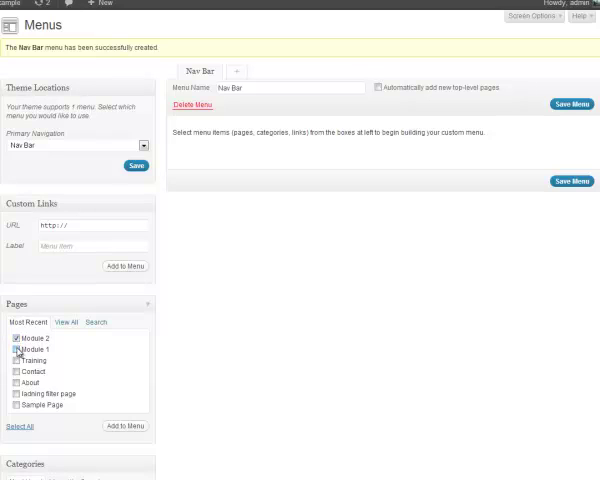
click(18, 360)
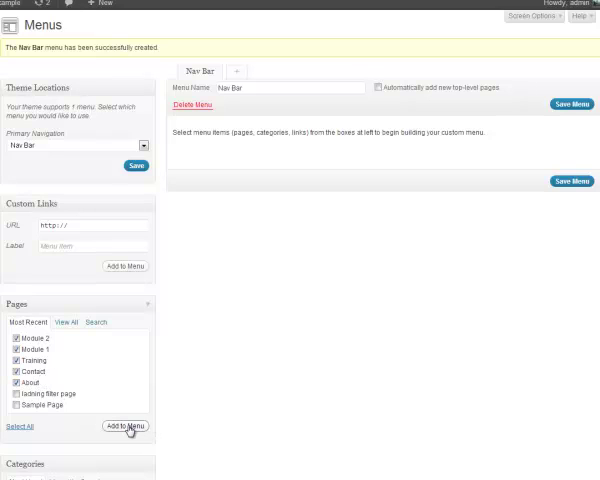
click(124, 428)
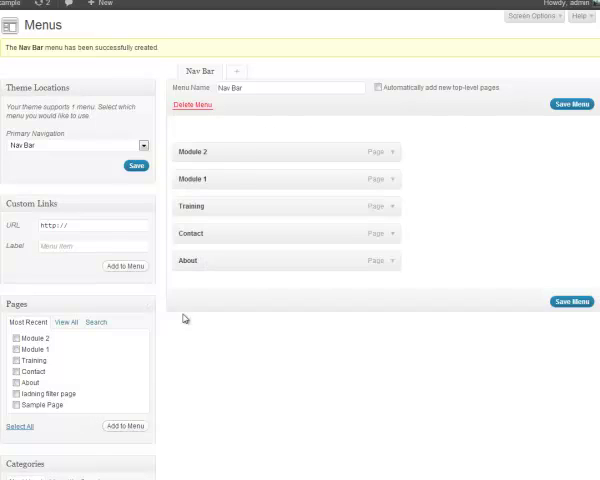
mouse_move(504, 310)
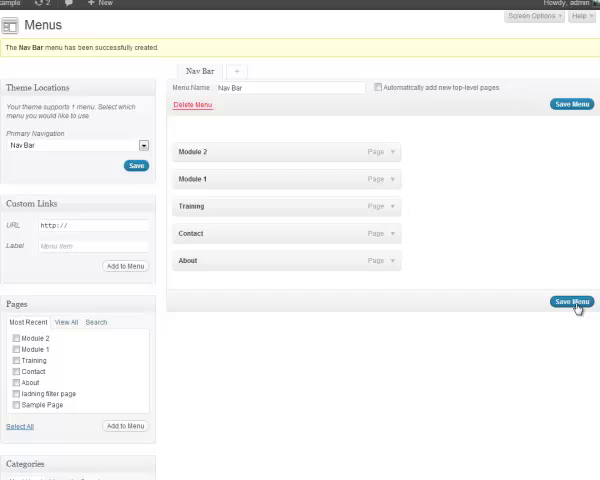
click(572, 300)
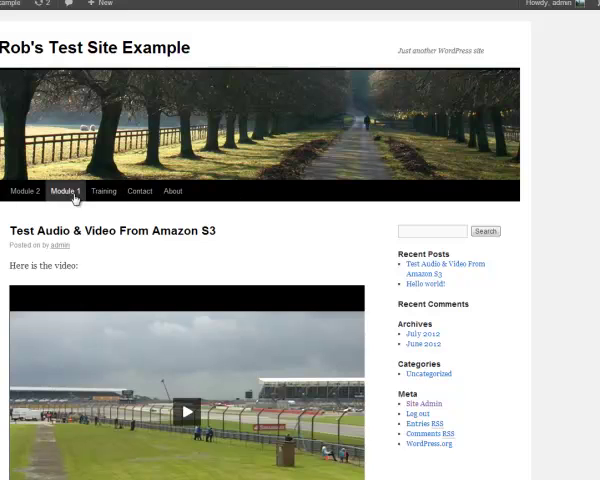
mouse_move(138, 192)
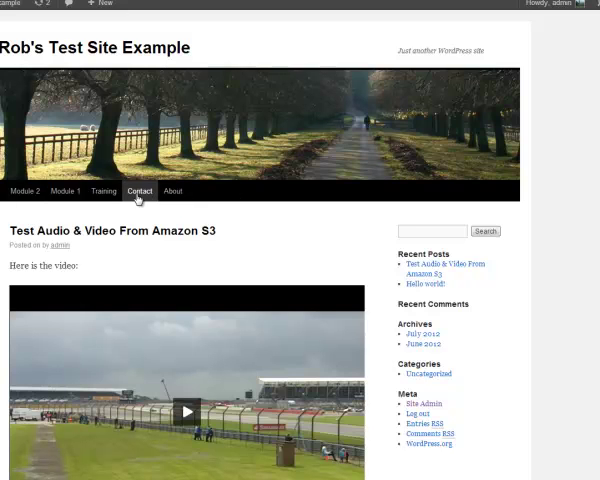
mouse_move(98, 192)
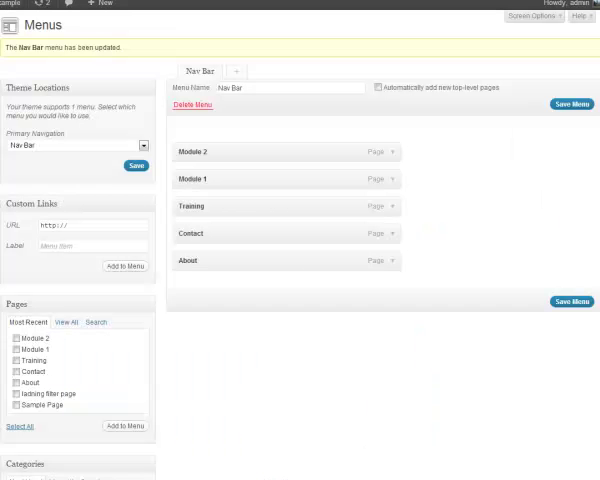
mouse_move(248, 228)
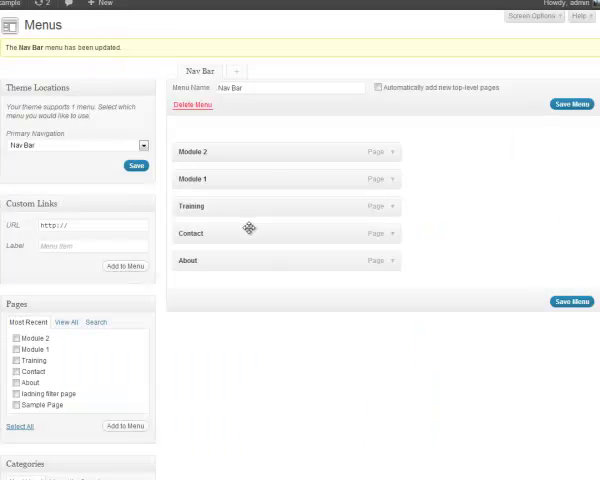
mouse_move(298, 252)
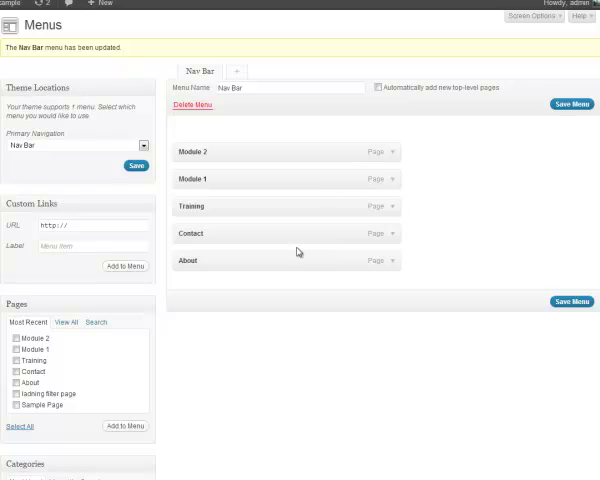
mouse_move(246, 224)
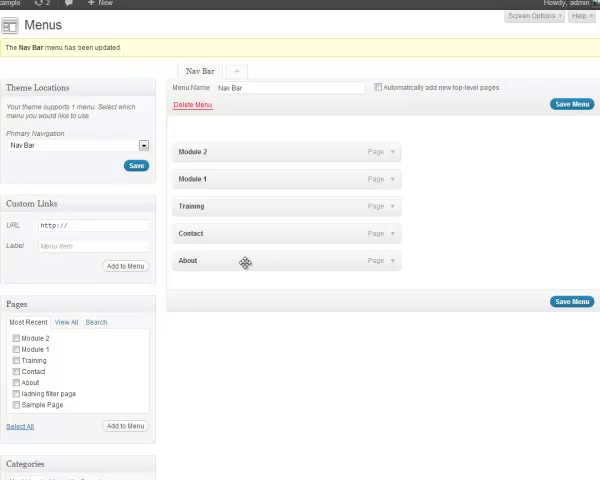
Step: Drag About to the top, then Contact and Training beneath it
drag(244, 260, 244, 232)
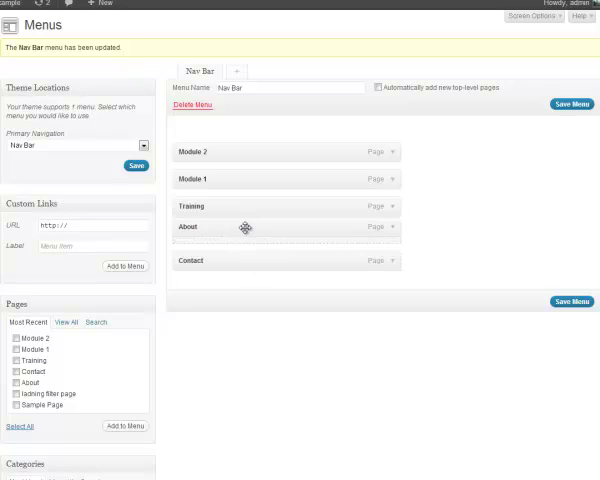
drag(248, 228, 248, 152)
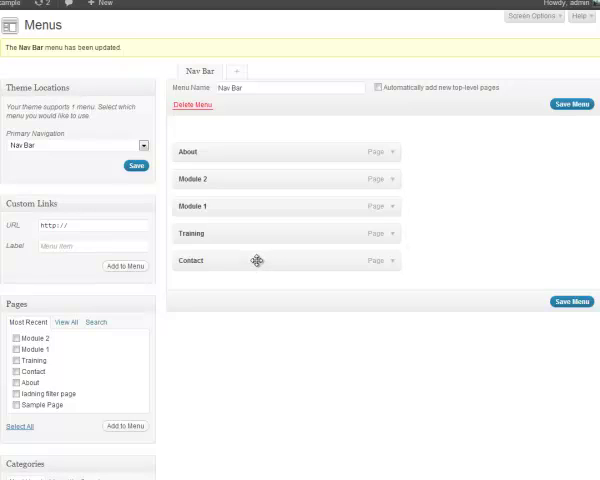
drag(258, 260, 258, 176)
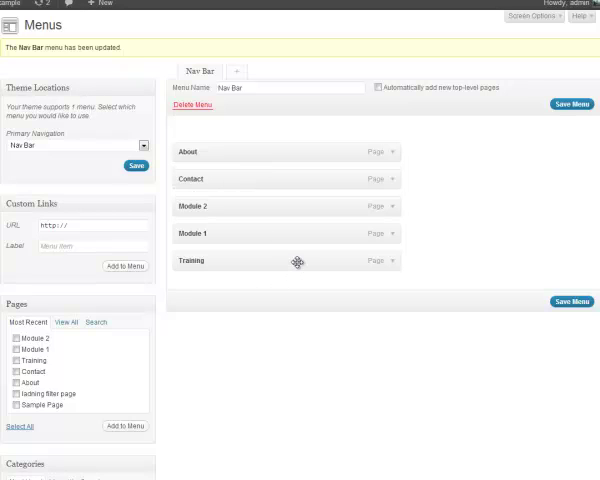
drag(296, 262, 296, 196)
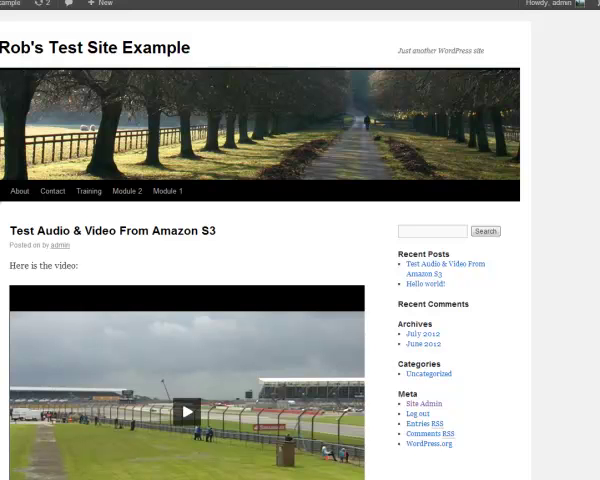
mouse_move(128, 192)
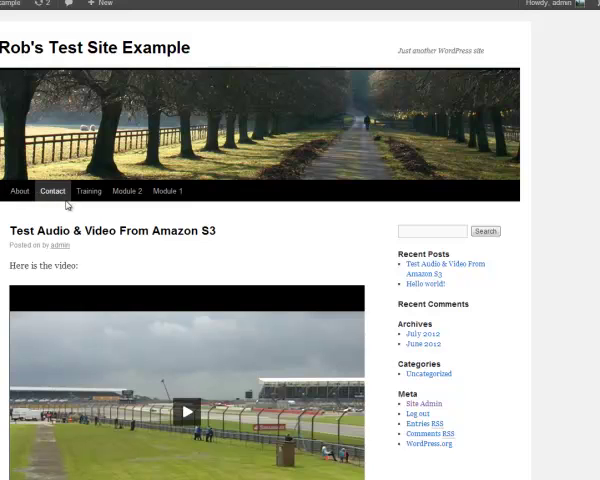
mouse_move(64, 216)
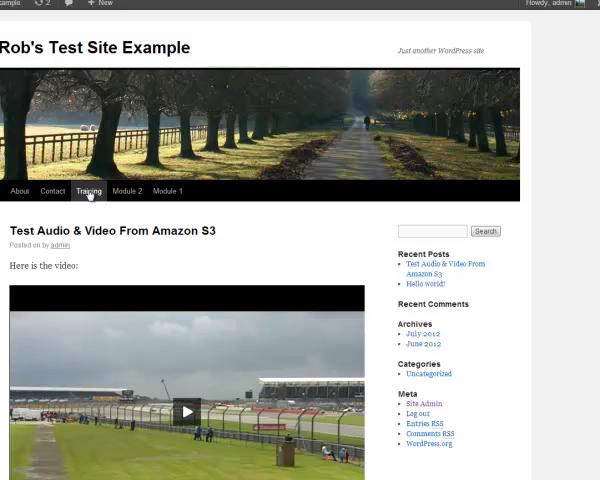
mouse_move(100, 224)
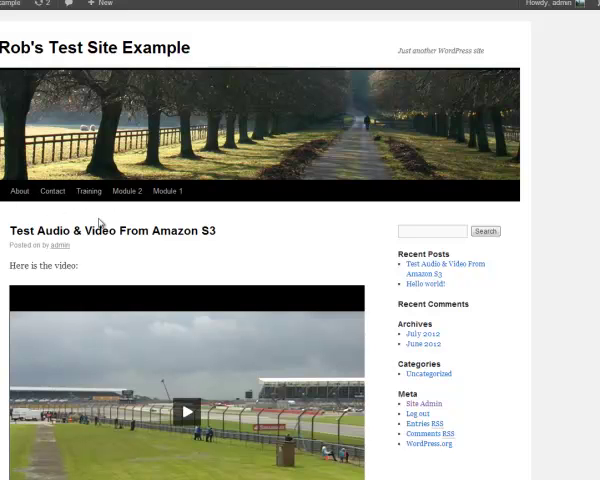
mouse_move(124, 192)
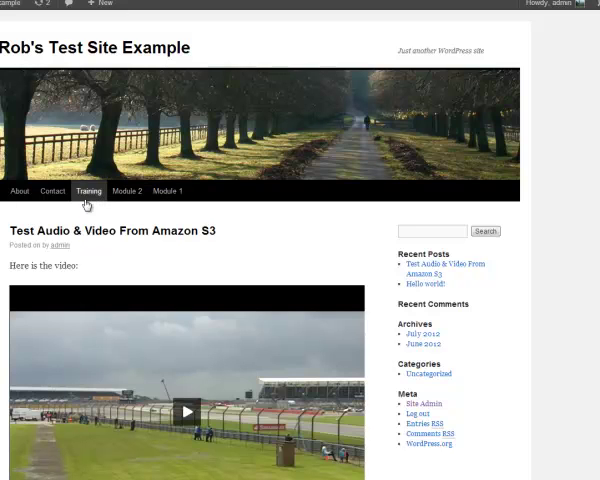
mouse_move(96, 212)
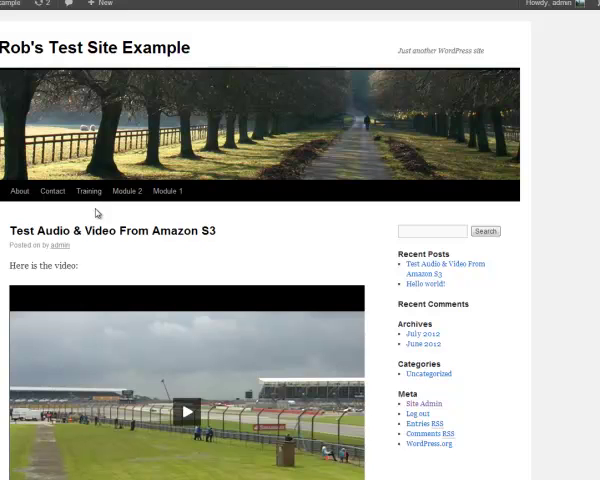
mouse_move(42, 40)
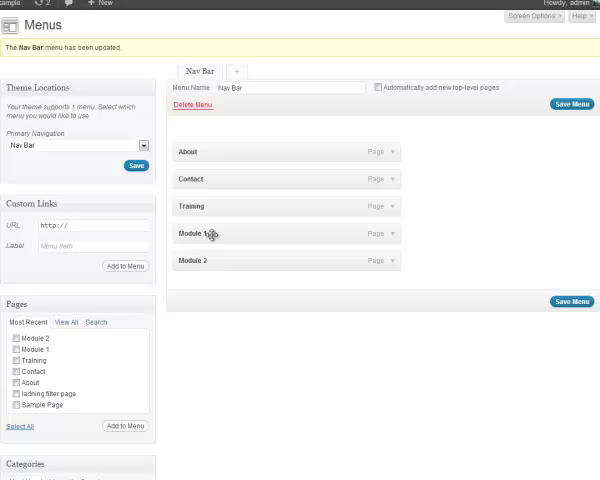
mouse_move(204, 224)
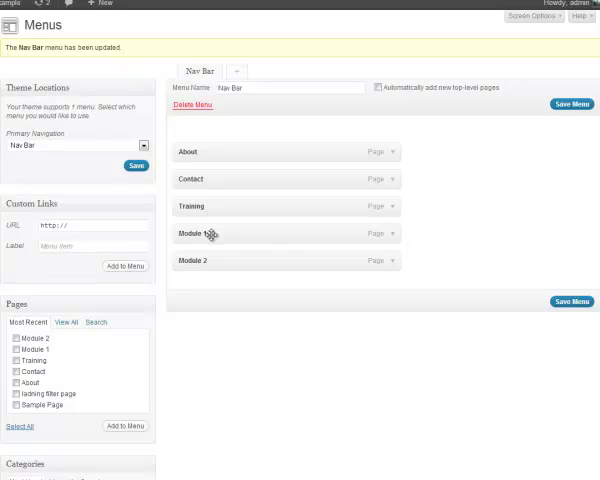
mouse_move(216, 234)
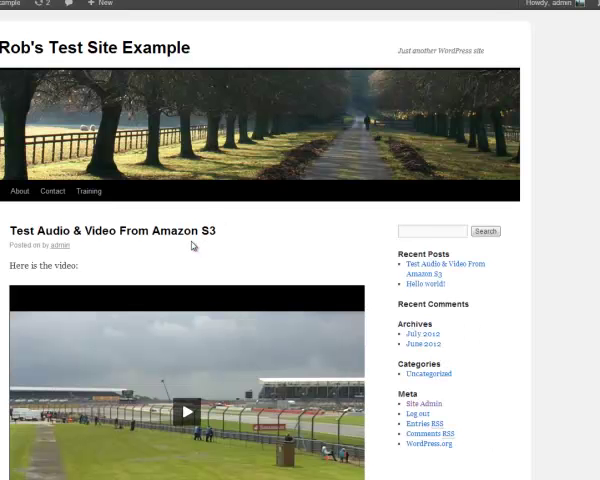
mouse_move(194, 246)
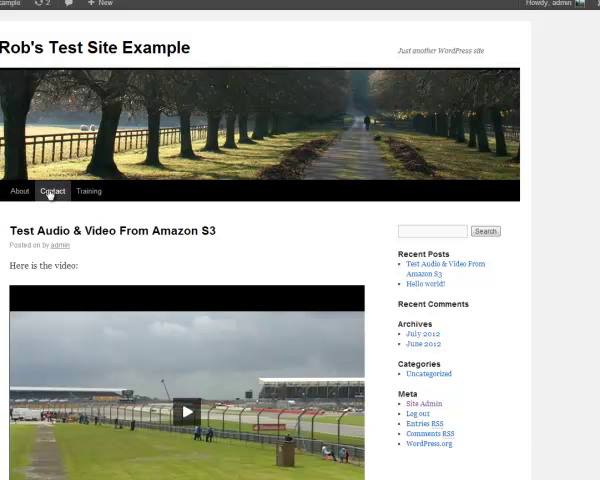
Step: Hover Training on the live site to reveal the Module 1 and Module 2 dropdown
click(92, 192)
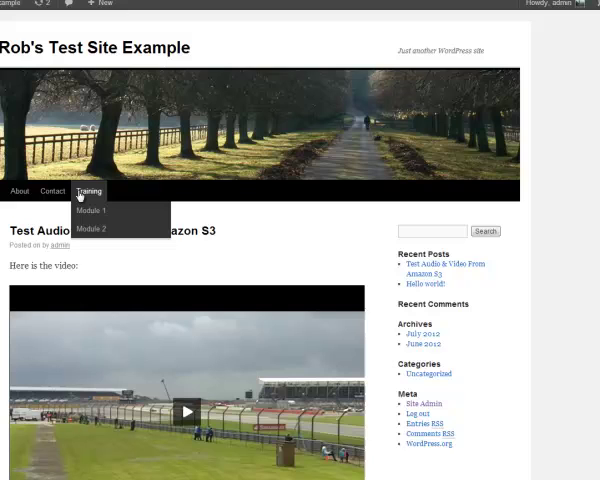
mouse_move(90, 228)
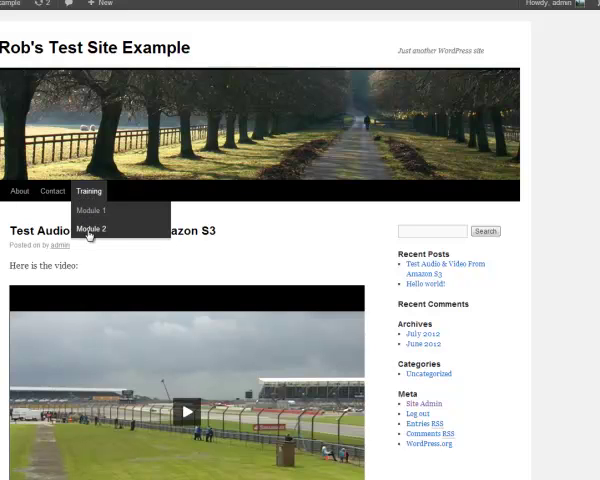
mouse_move(90, 212)
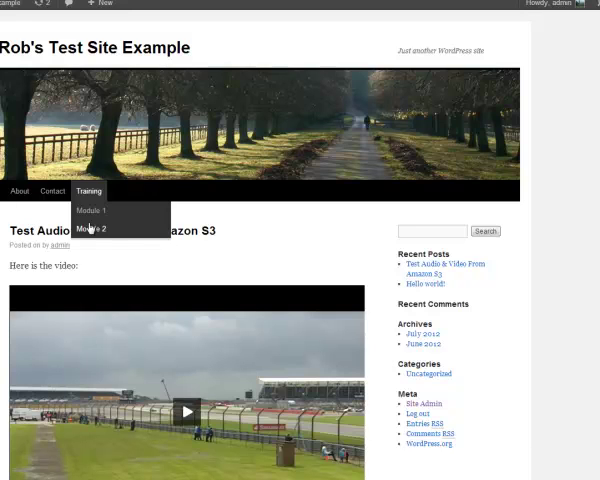
mouse_move(148, 230)
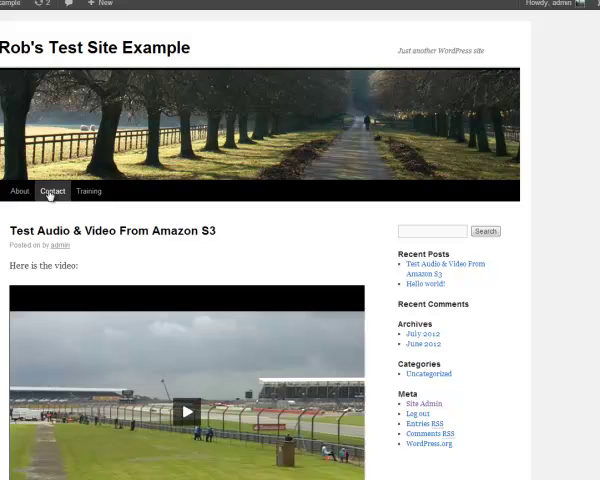
Step: From the live site's nav bar, visit the Training submenu, then the Contact and About pages
click(92, 192)
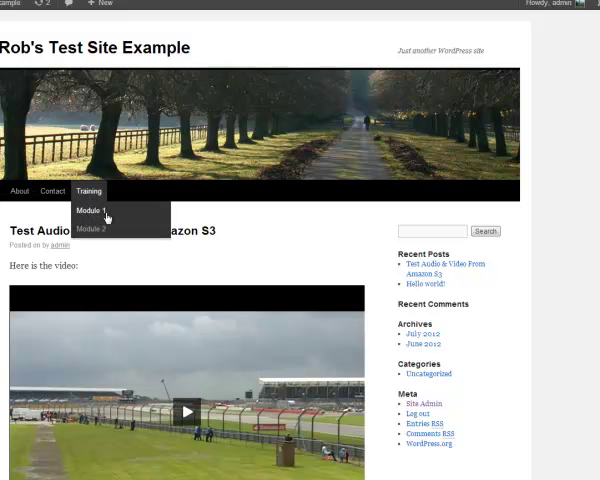
click(94, 212)
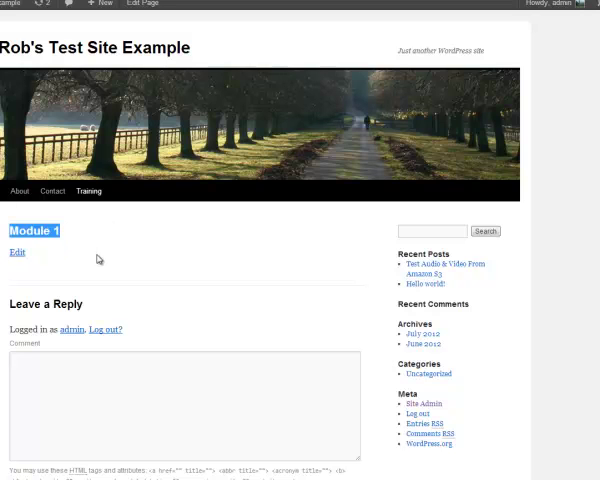
mouse_move(128, 272)
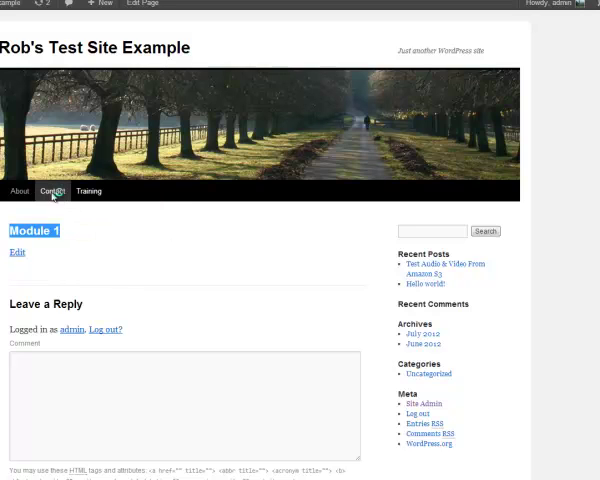
click(18, 192)
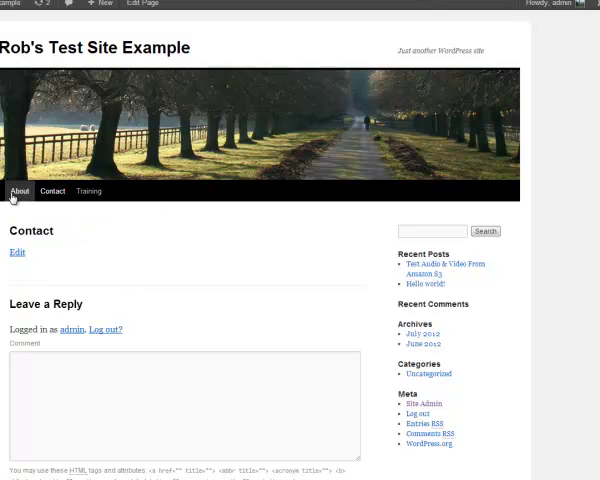
click(20, 192)
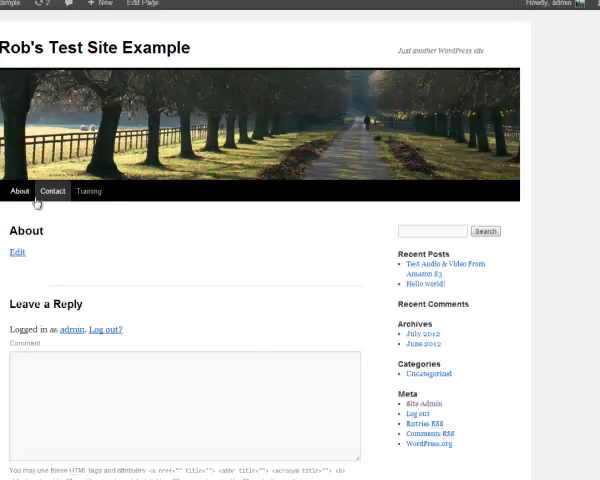
mouse_move(58, 218)
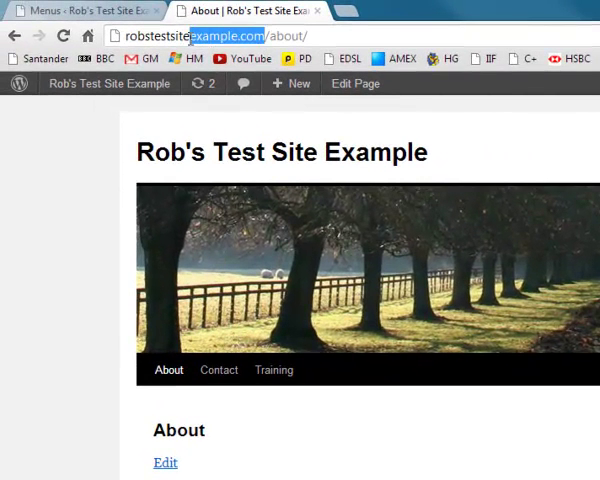
Step: Copy the site's domain name from the About page's address in Chrome
click(184, 36)
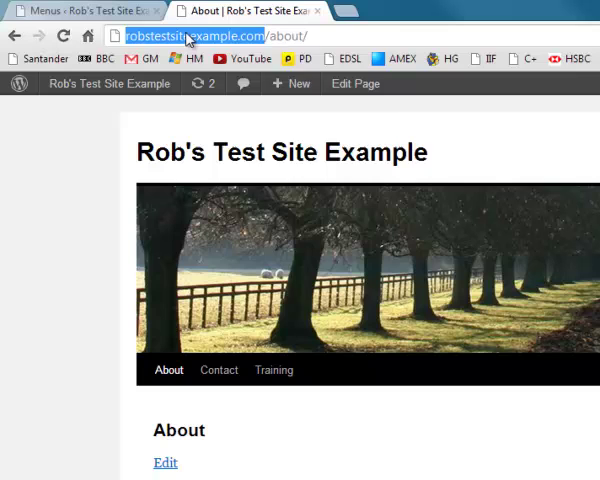
right_click(180, 36)
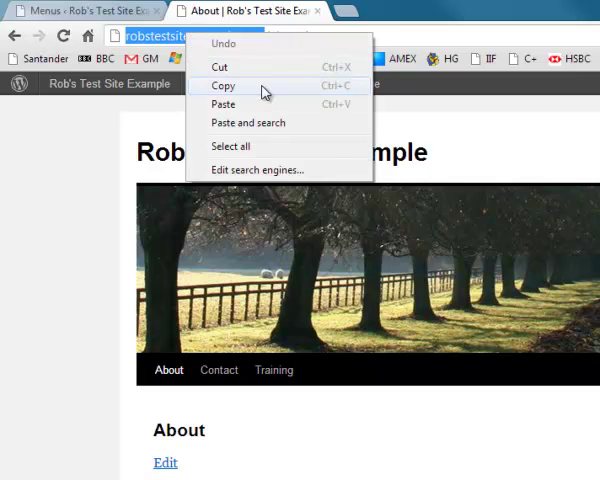
click(224, 84)
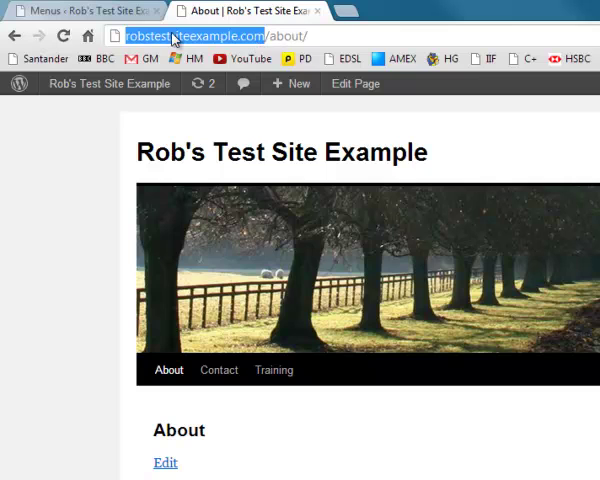
mouse_move(230, 48)
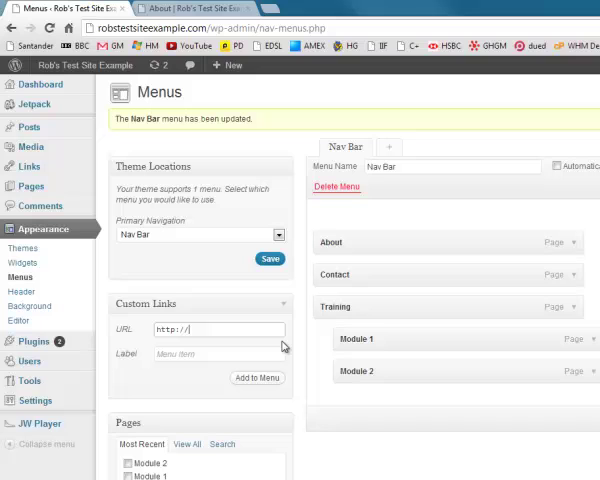
Step: Add a Home custom link to the site's base address and drag it to the top of the menu
click(218, 328)
text(robstestsiteexample.com)
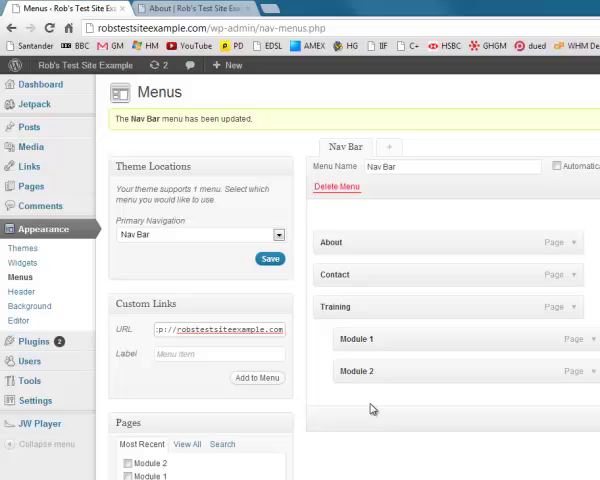
click(220, 354)
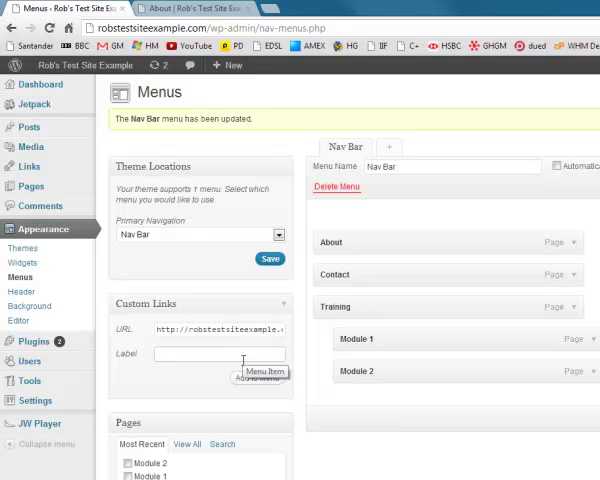
text(Home)
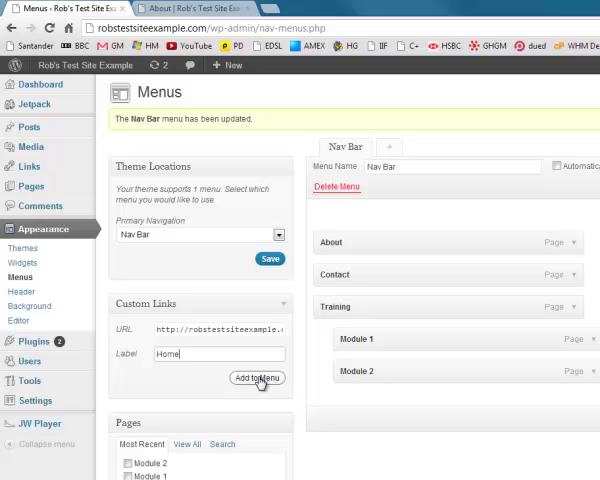
click(256, 378)
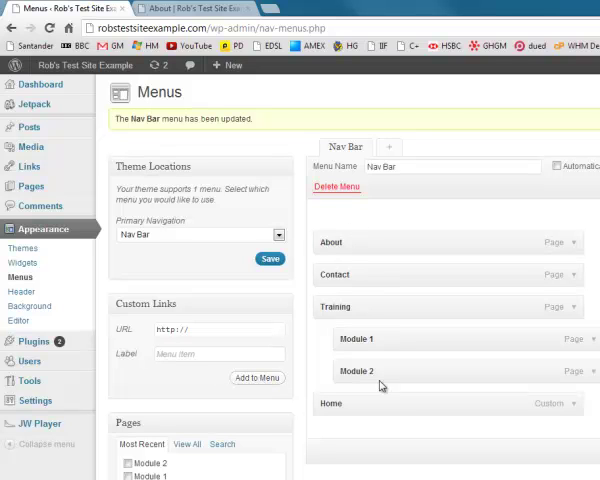
mouse_move(348, 404)
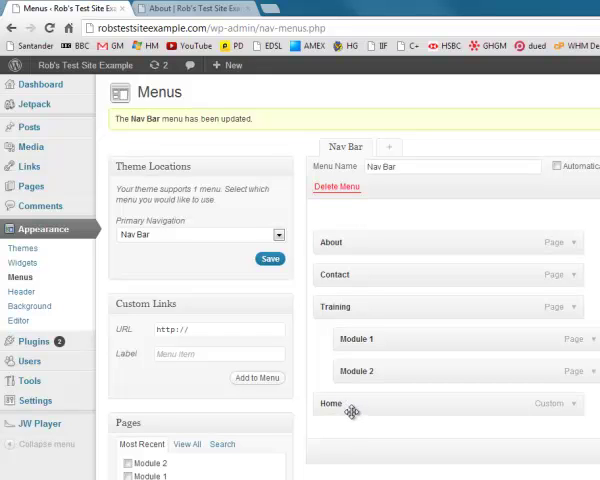
drag(350, 410, 350, 234)
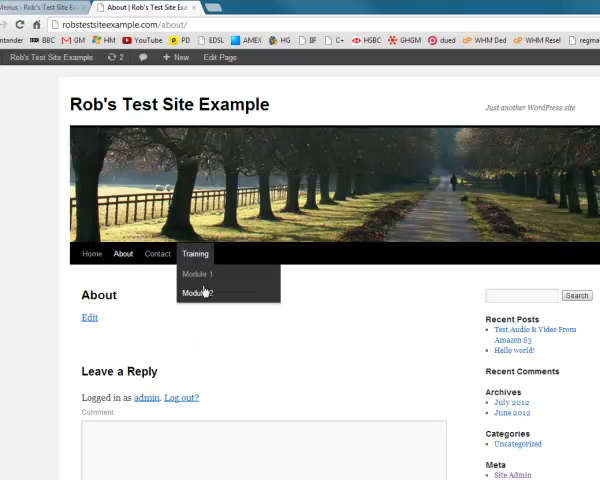
mouse_move(92, 252)
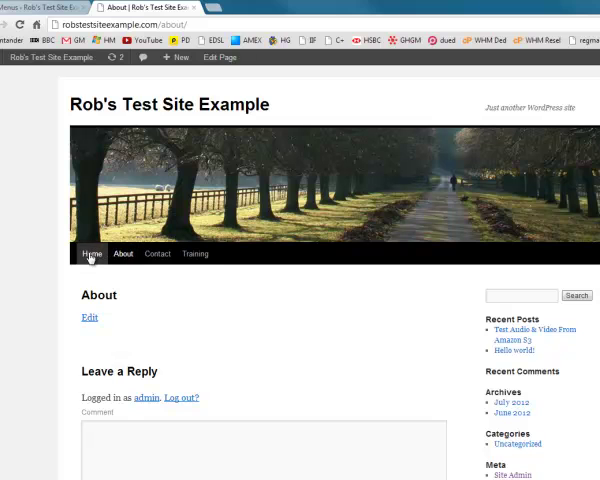
Step: Use the new Home link to reach the front page with the latest post
click(92, 252)
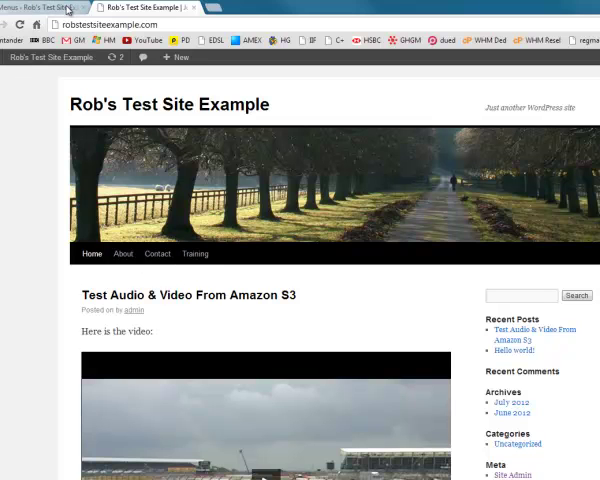
mouse_move(92, 252)
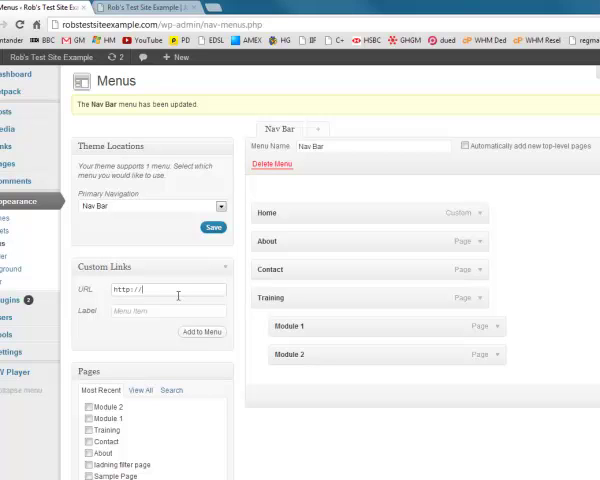
text(cnn.com)
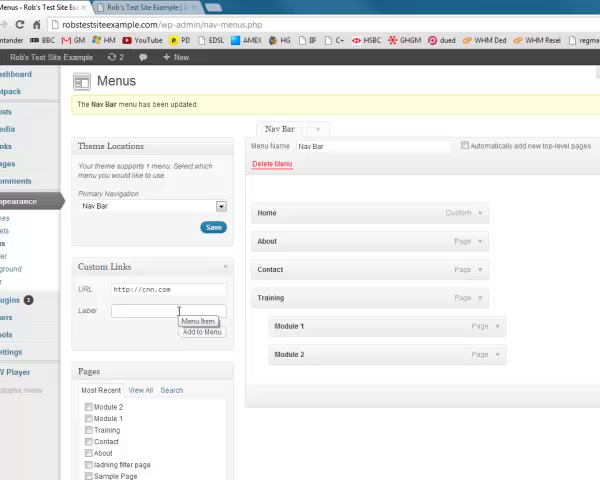
text(CNN)
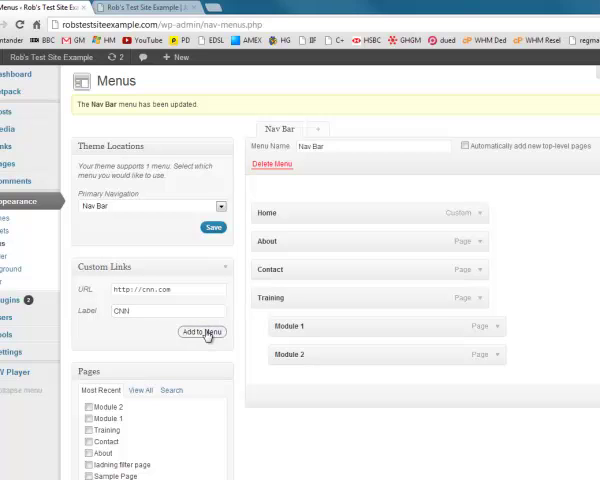
click(202, 332)
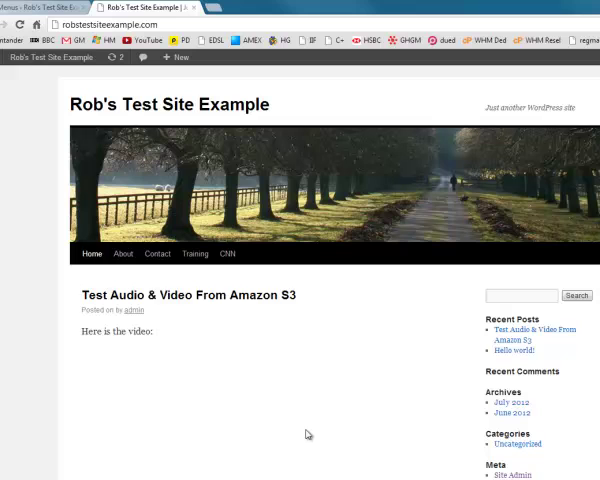
click(232, 252)
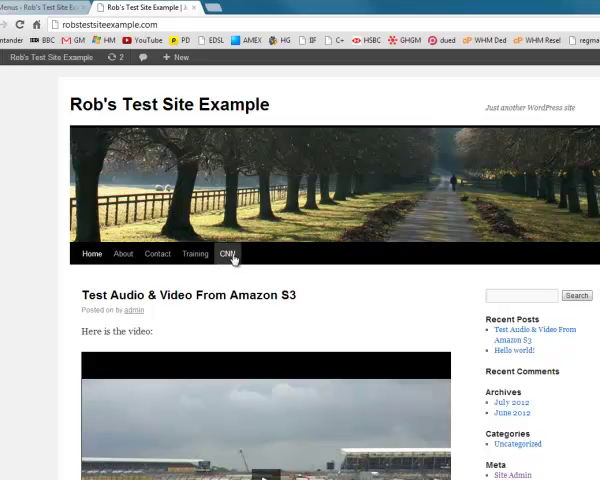
mouse_move(236, 258)
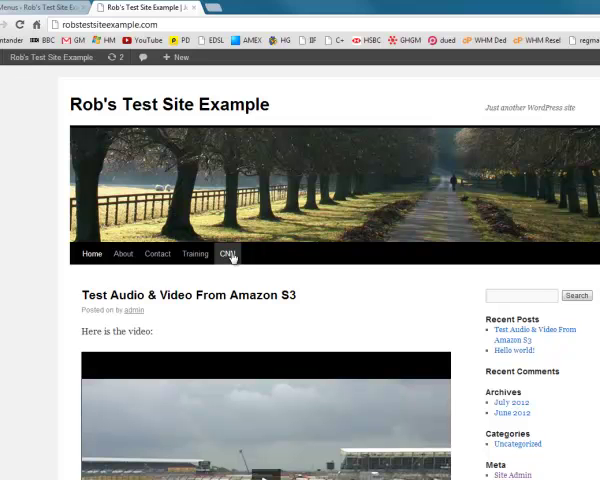
click(222, 252)
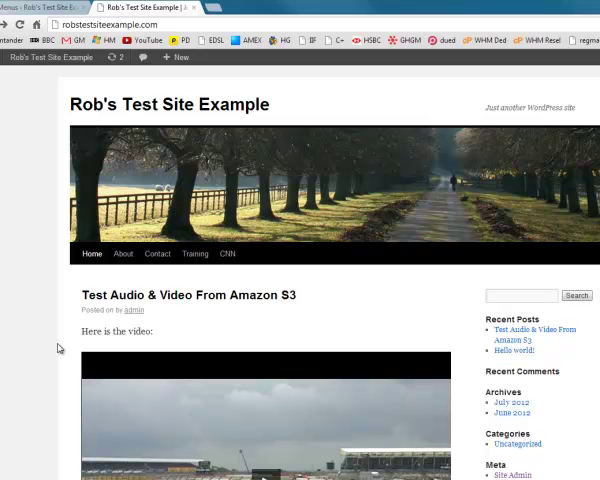
click(192, 252)
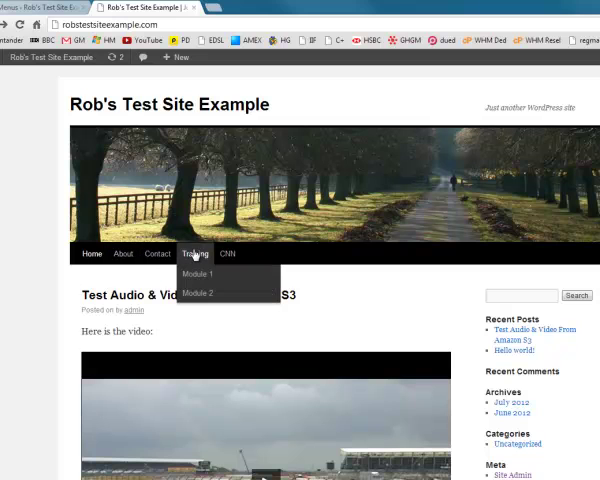
mouse_move(196, 254)
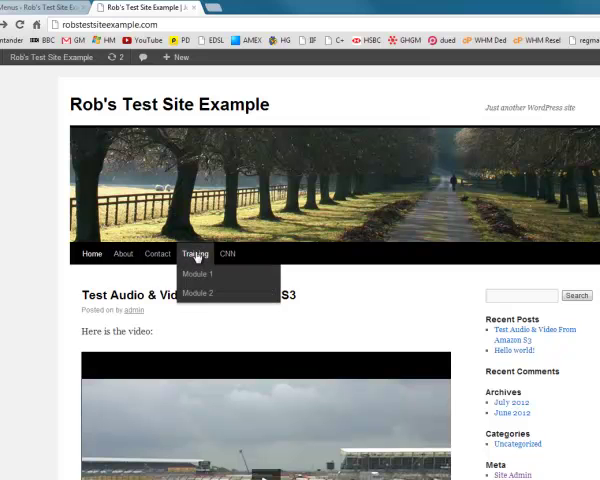